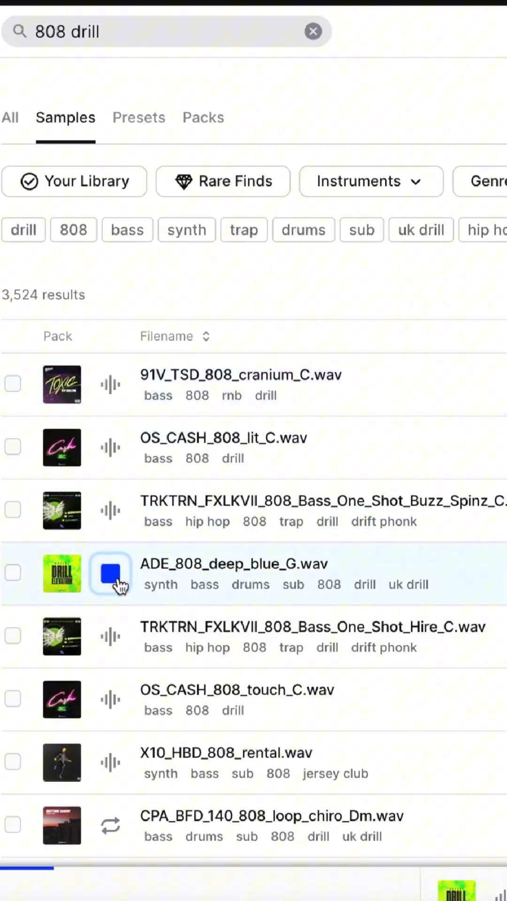
Drag the ADE_808_deep_blue_G.wav drill 808 from Splice's '808 drill' results into Logic Pro
drag(110, 573, 365, 143)
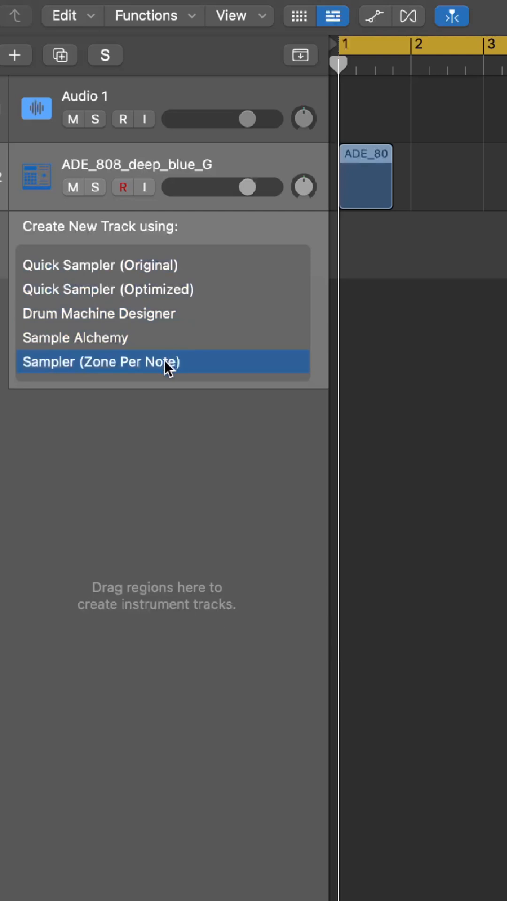
mouse_move(162, 272)
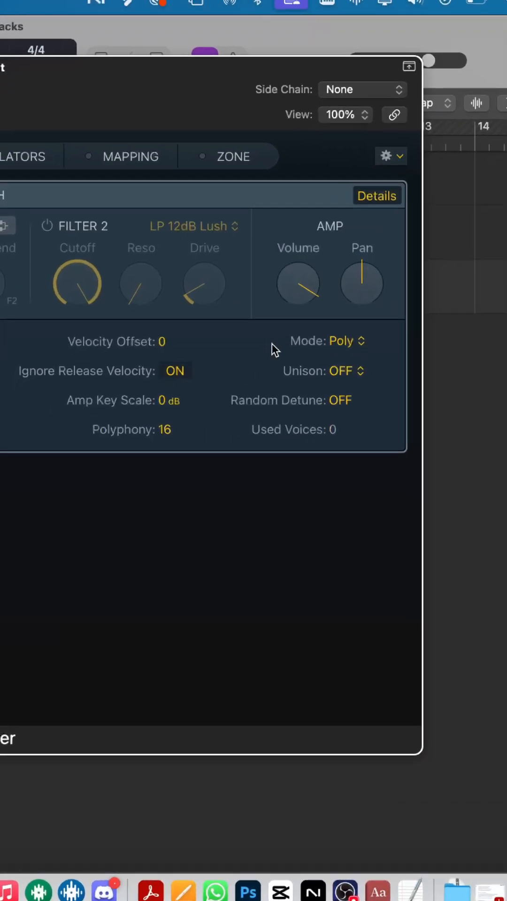
Set the 808 Sampler's voice mode to Legato and its polyphony to 1
click(346, 341)
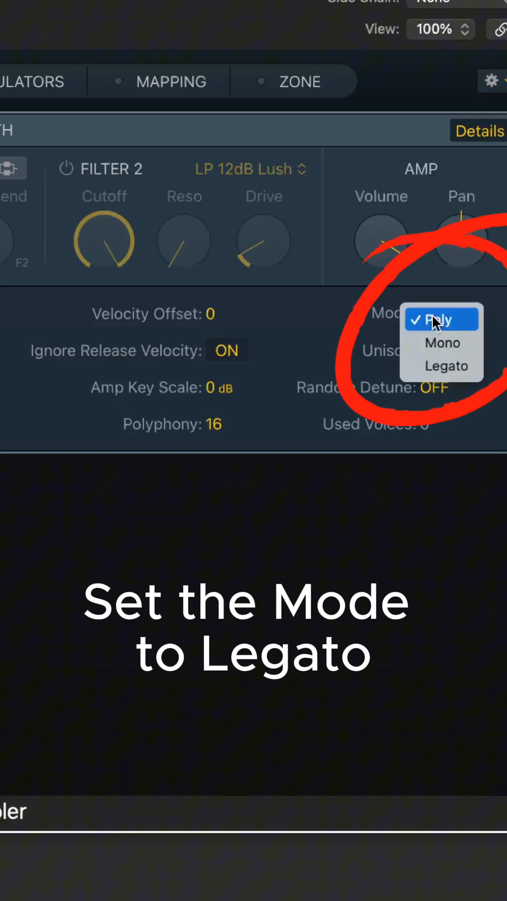
click(446, 366)
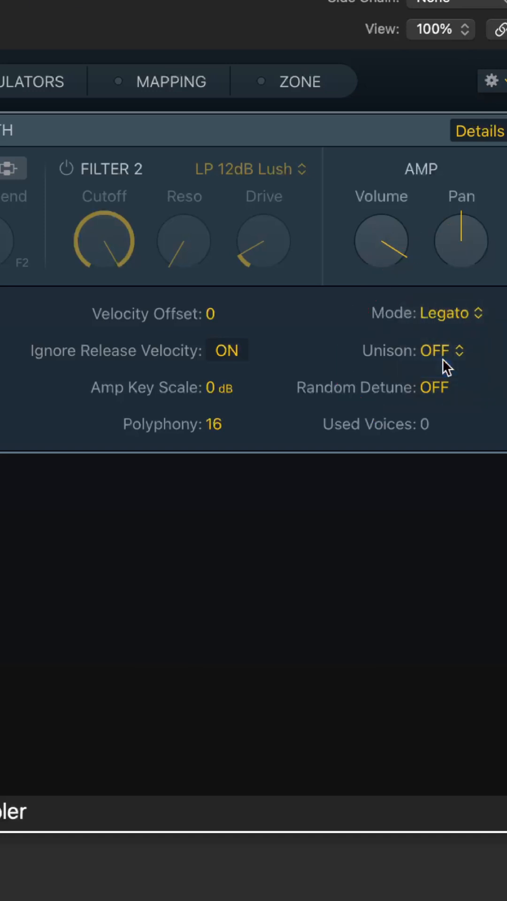
double_click(216, 424)
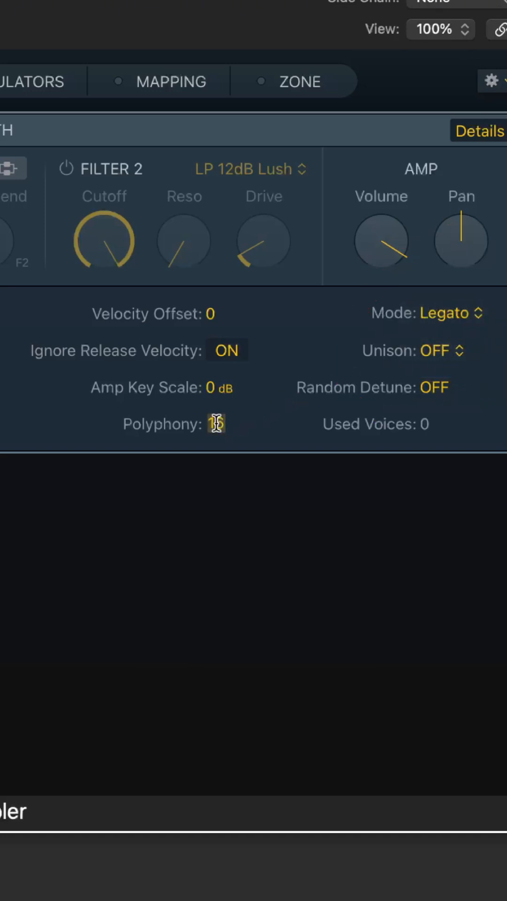
text(1)
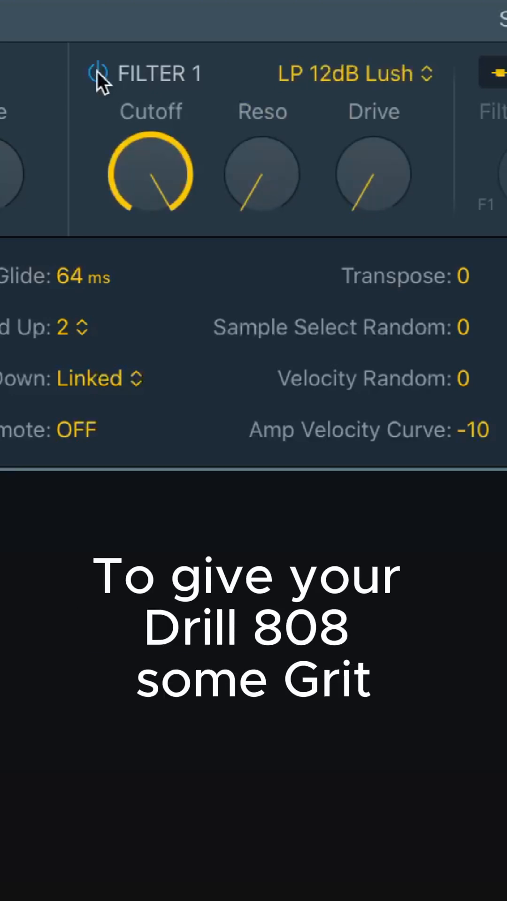
Turn on Filter 1 as LP 24dB Edgy and raise its drive to 43.7%
click(353, 73)
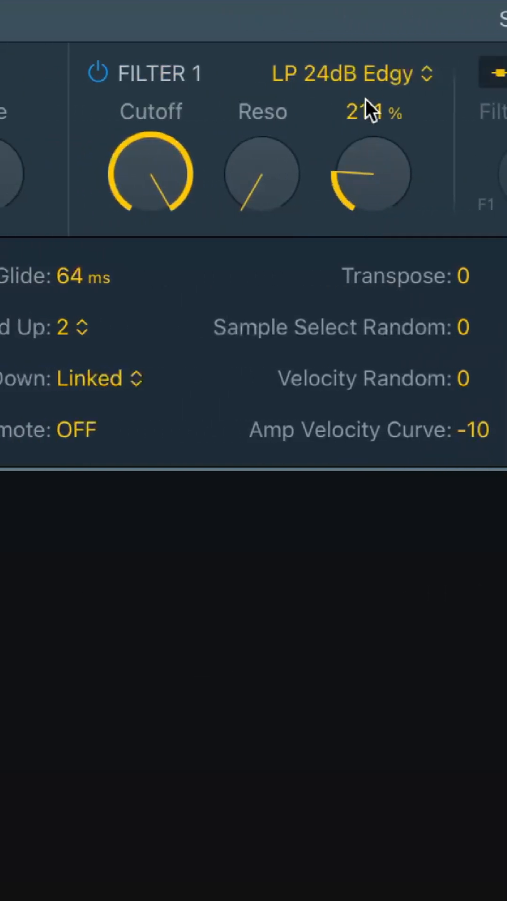
drag(371, 175, 371, 138)
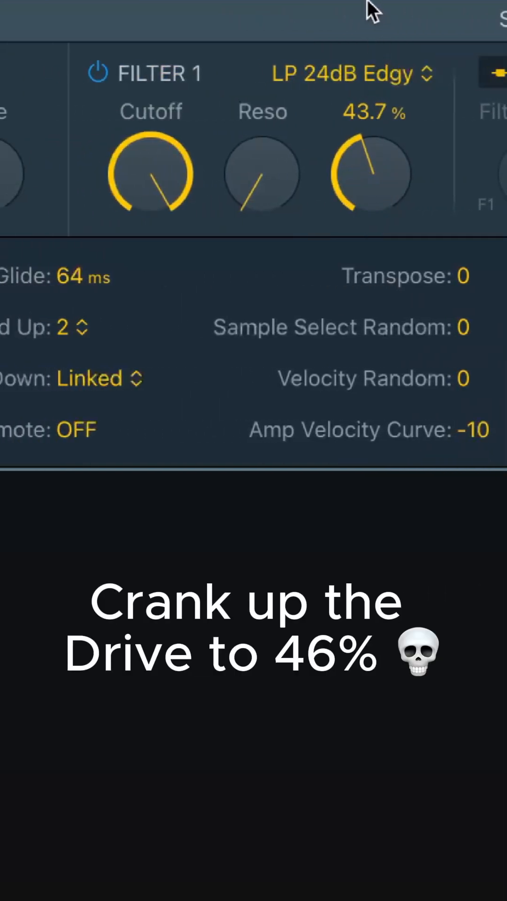